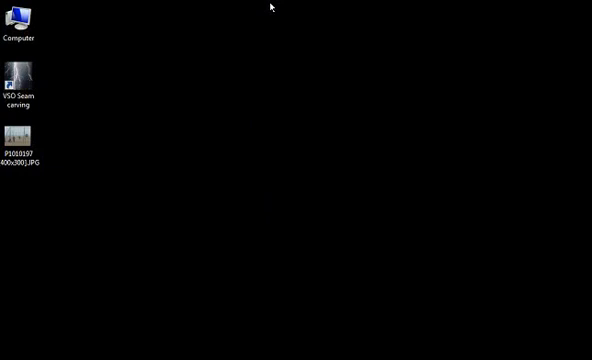
mouse_move(211, 53)
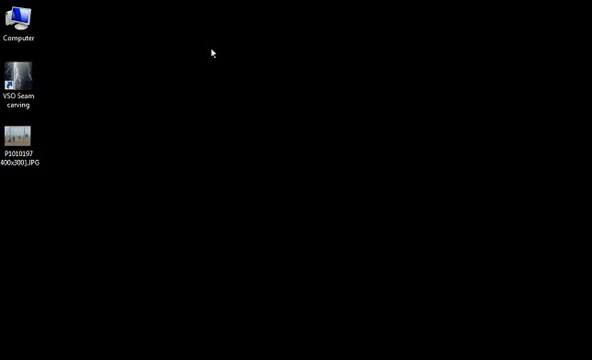
Launch VSO Seam carving from its desktop shortcut
double_click(18, 79)
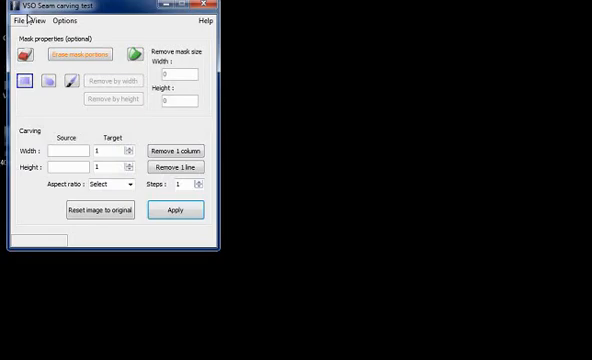
Load the 400×300 beach swing photo and remove seams to shrink it to 357×294
left_click(11, 20)
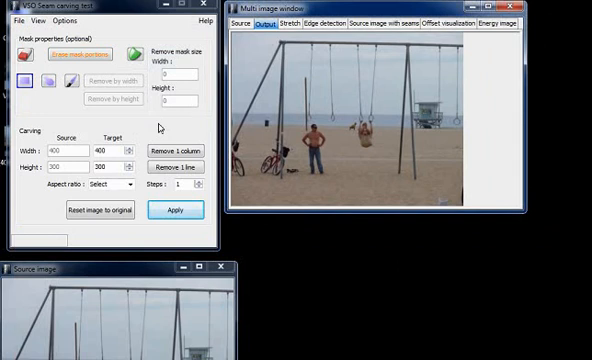
left_click(180, 146)
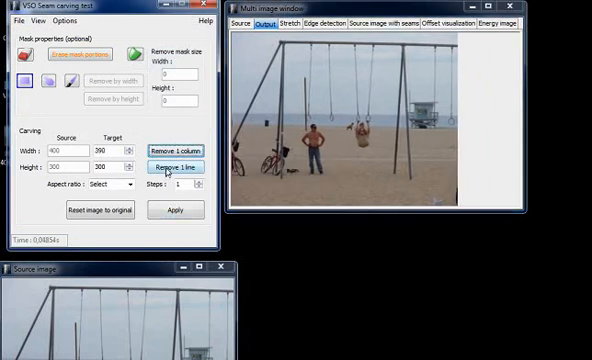
left_click(174, 167)
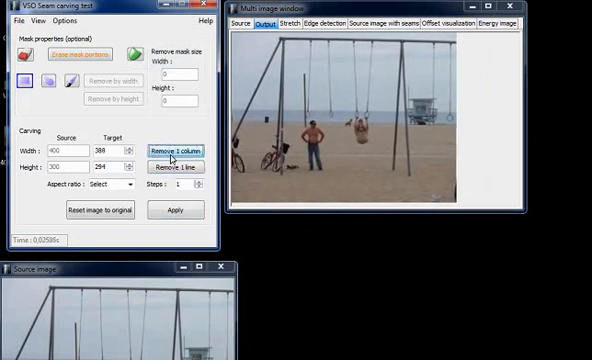
left_click(175, 150)
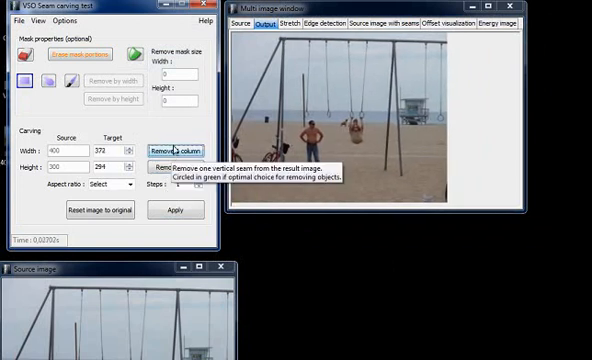
left_click(180, 145)
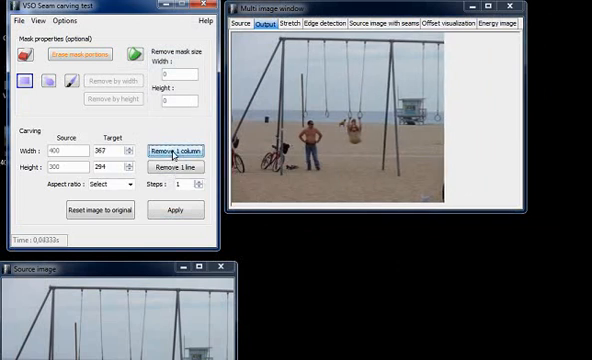
left_click(175, 146)
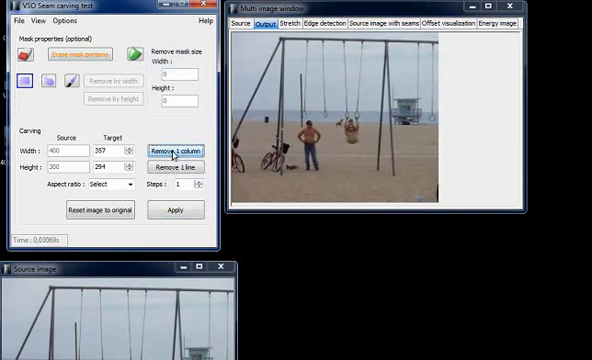
mouse_move(177, 146)
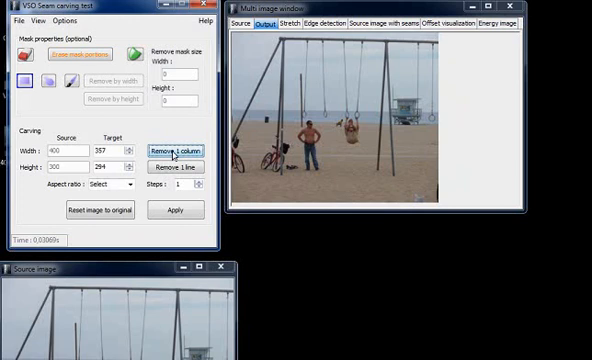
mouse_move(100, 209)
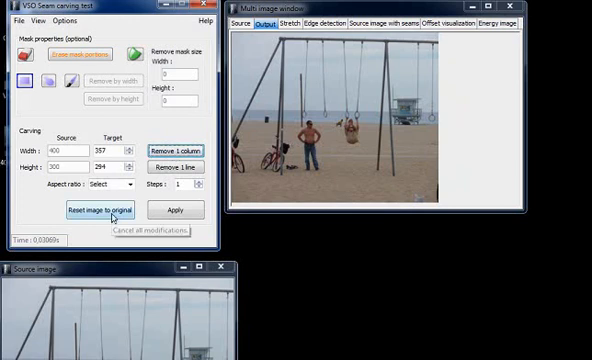
Reset the photo, carve it to 300 pixels wide, and compare with the stretched version
left_click(99, 210)
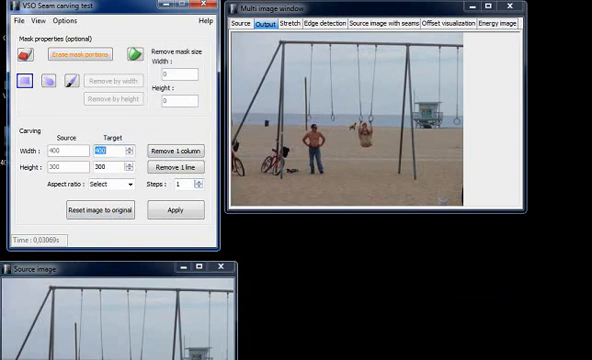
type("300")
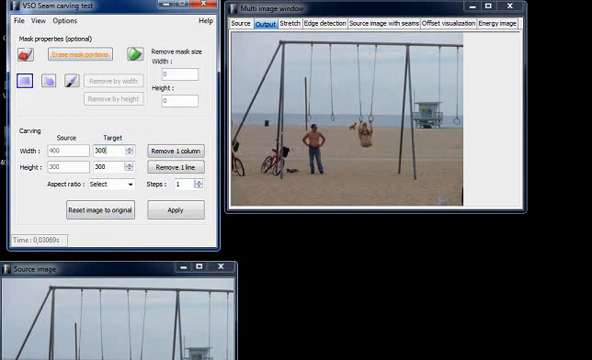
left_click(174, 210)
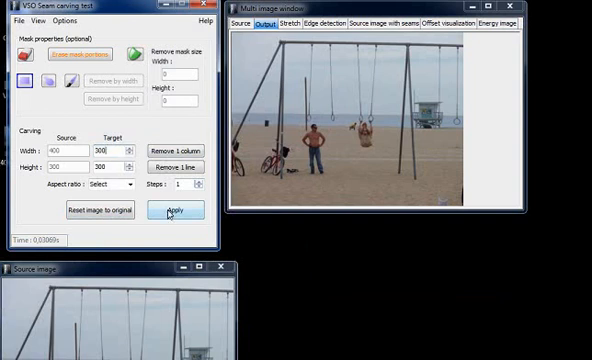
left_click(176, 210)
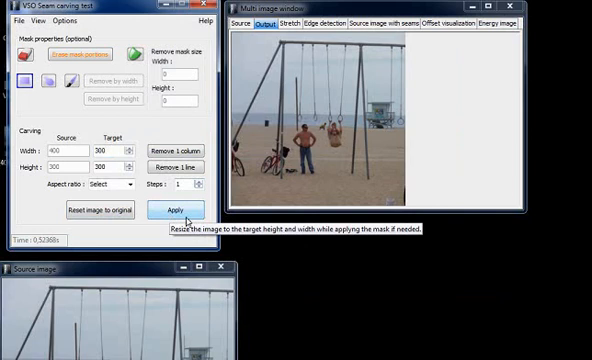
mouse_move(290, 160)
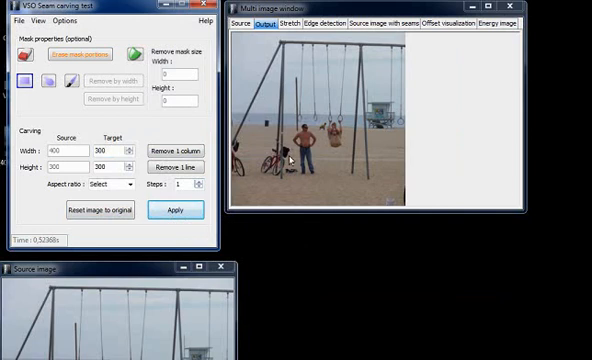
mouse_move(287, 165)
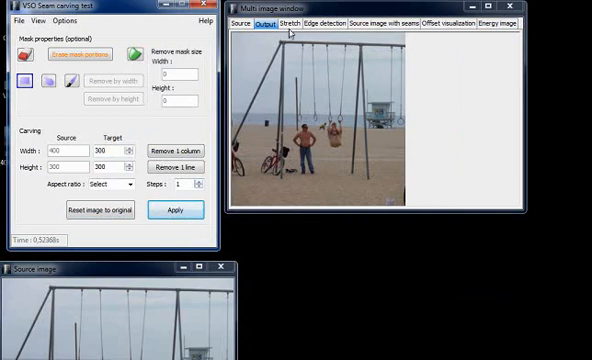
left_click(289, 24)
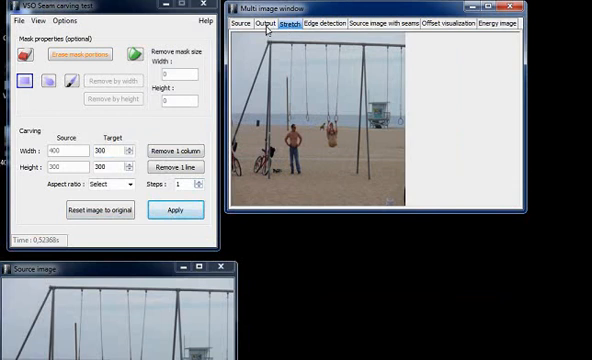
left_click(251, 24)
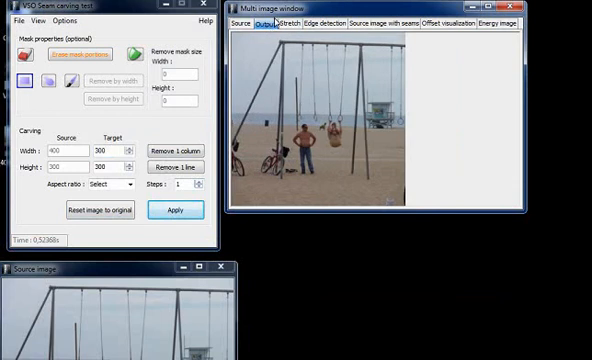
left_click(99, 209)
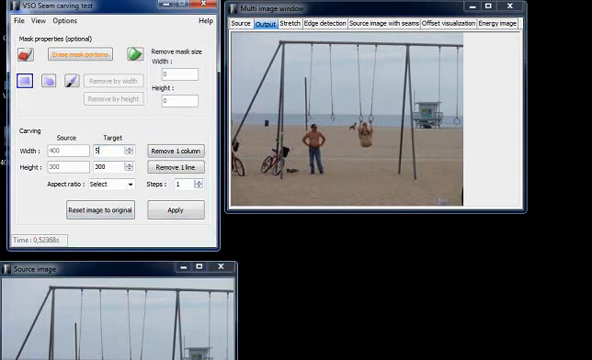
type("500")
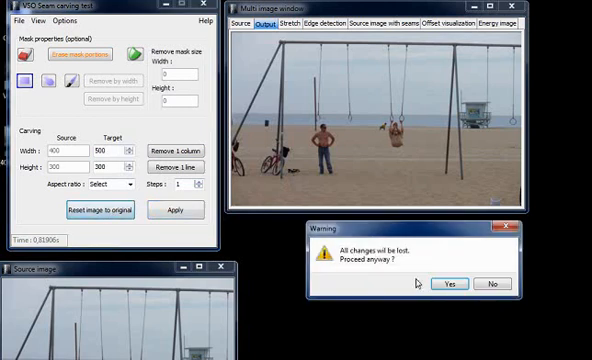
left_click(449, 284)
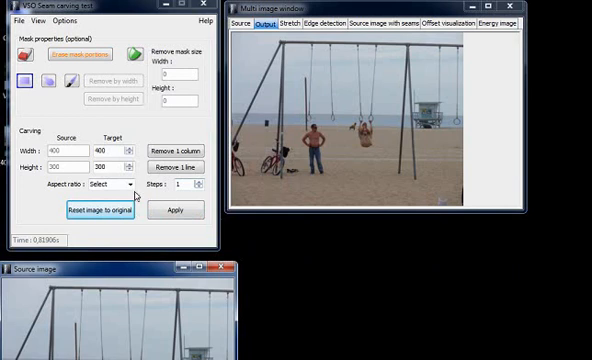
left_click(130, 185)
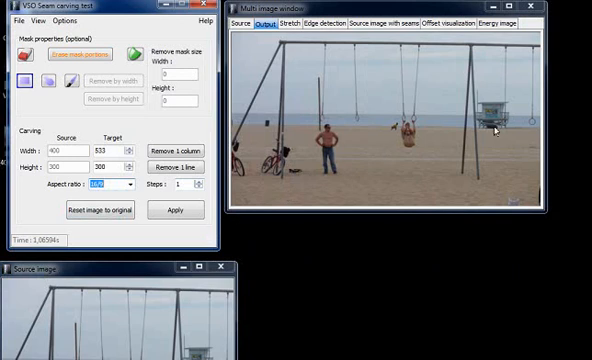
mouse_move(293, 110)
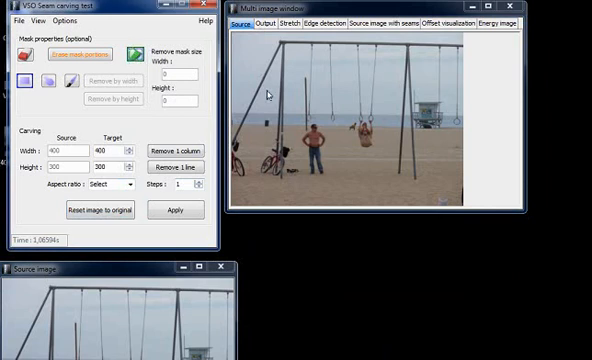
mouse_move(421, 107)
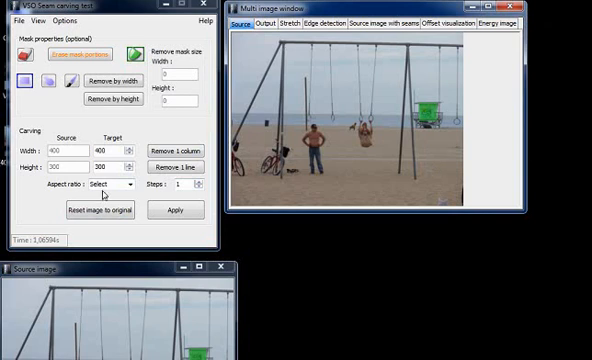
left_click(113, 184)
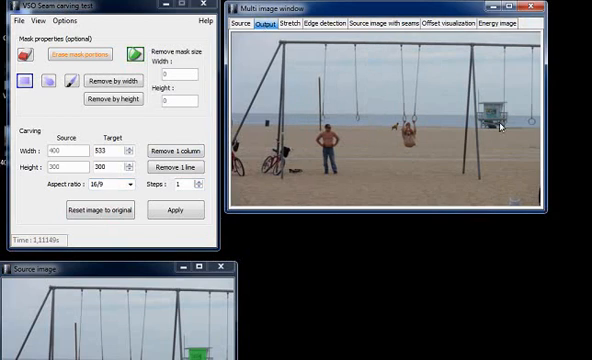
mouse_move(272, 178)
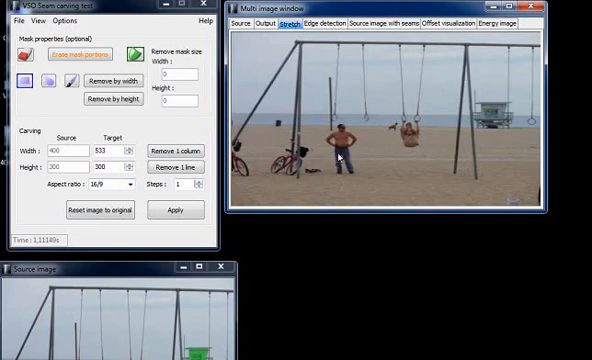
left_click(99, 210)
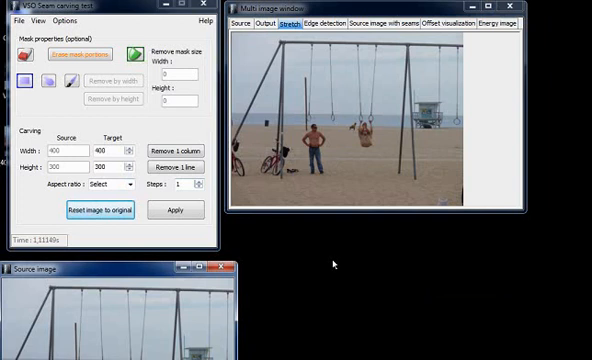
Switch to the Source tab showing the original 400×300 beach photo
left_click(246, 28)
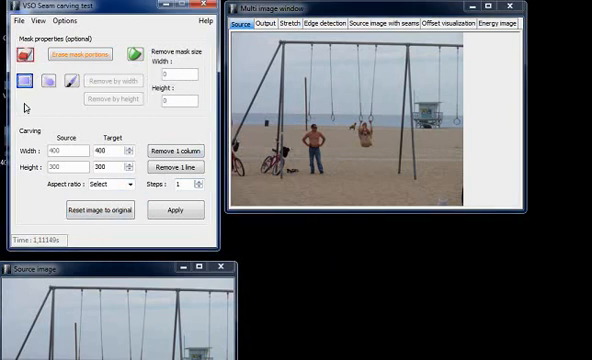
mouse_move(360, 133)
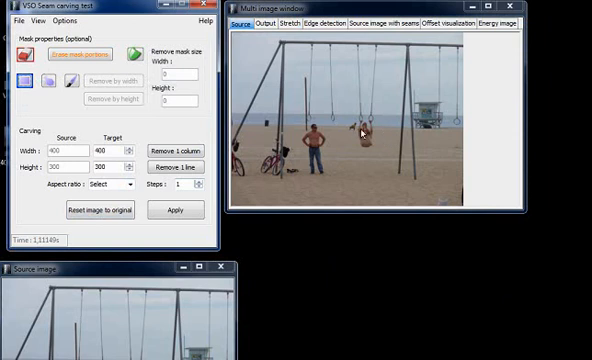
mouse_move(360, 123)
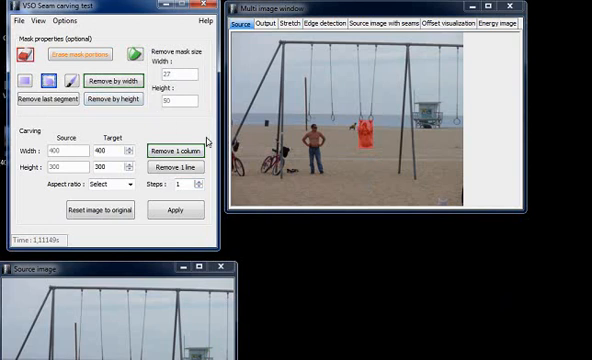
mouse_move(311, 176)
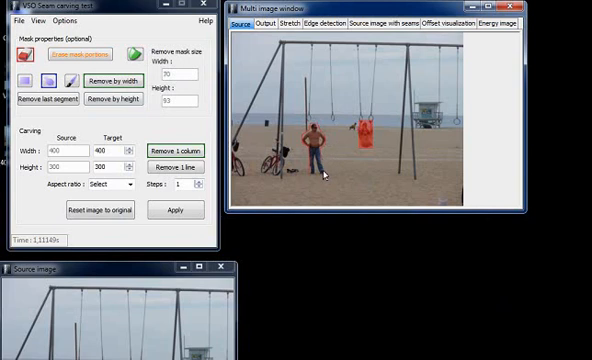
mouse_move(322, 179)
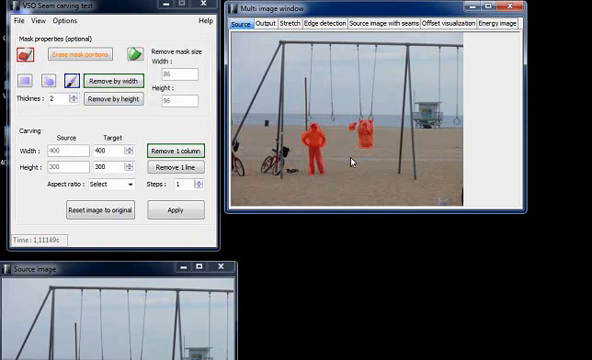
mouse_move(127, 142)
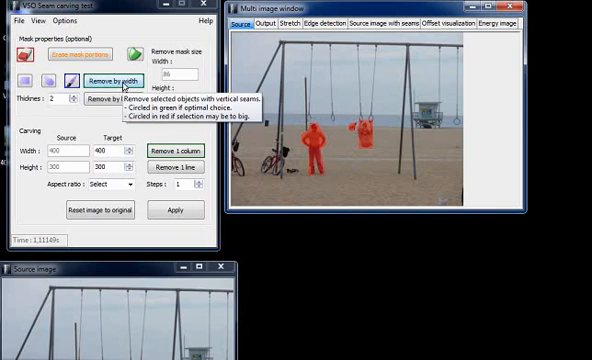
Carve out the red-masked man and swinging person by width and view the Output
left_click(117, 78)
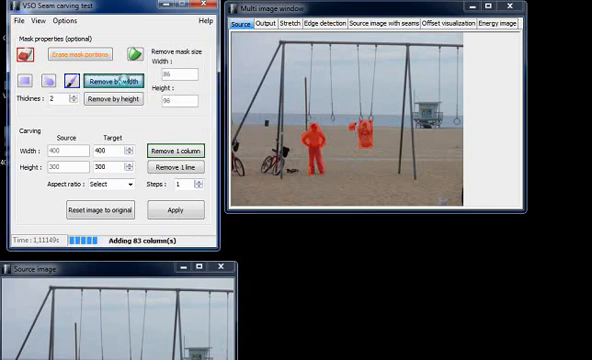
left_click(261, 27)
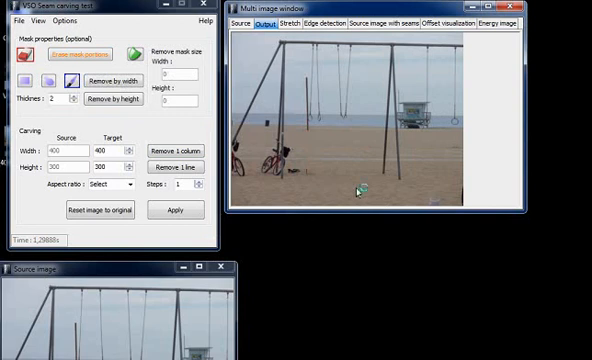
mouse_move(362, 197)
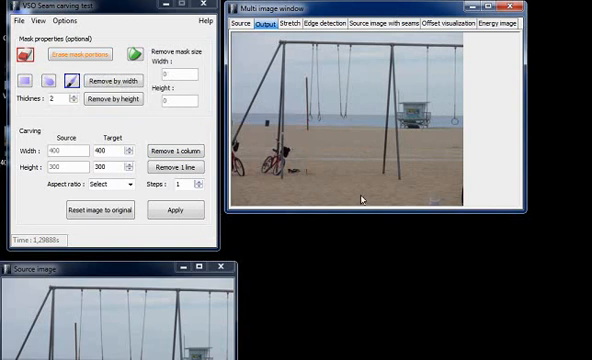
mouse_move(363, 198)
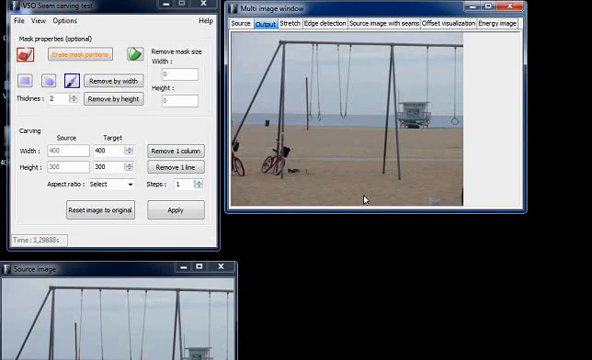